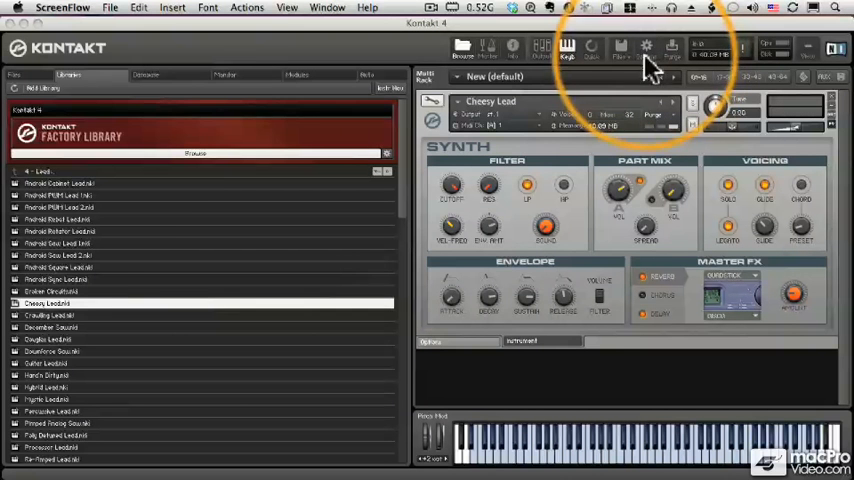
# - Open and close Kontakt's Options window, then bring up the Kontakt 4 application menu
pyautogui.click(642, 48)
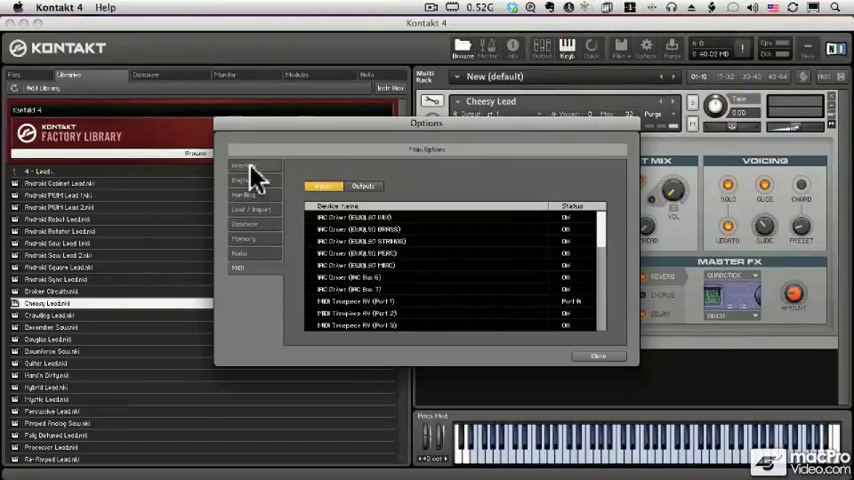
pyautogui.click(588, 356)
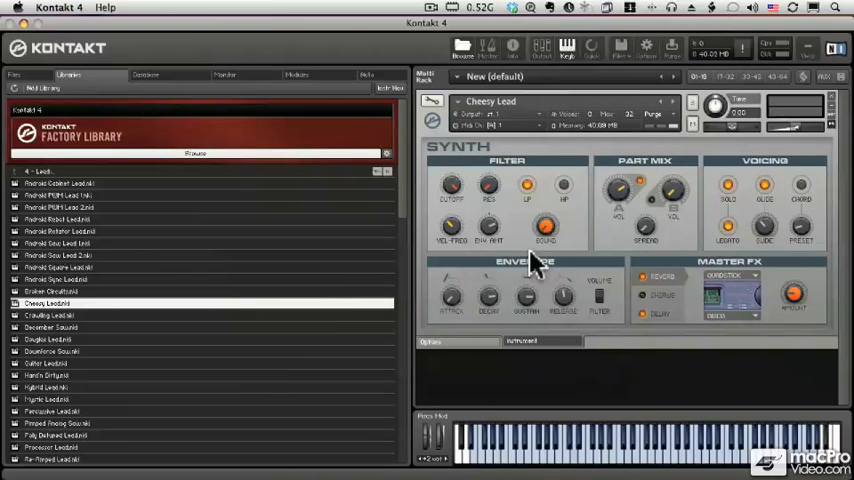
pyautogui.click(52, 8)
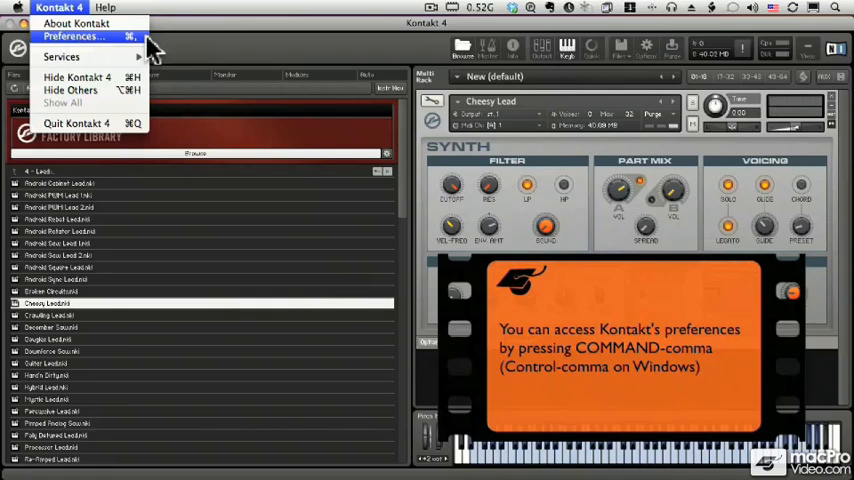
# - Open Preferences, glance at Load / Import, and show the Audio section (CoreAudio, 48000, 512 samples)
pyautogui.click(72, 36)
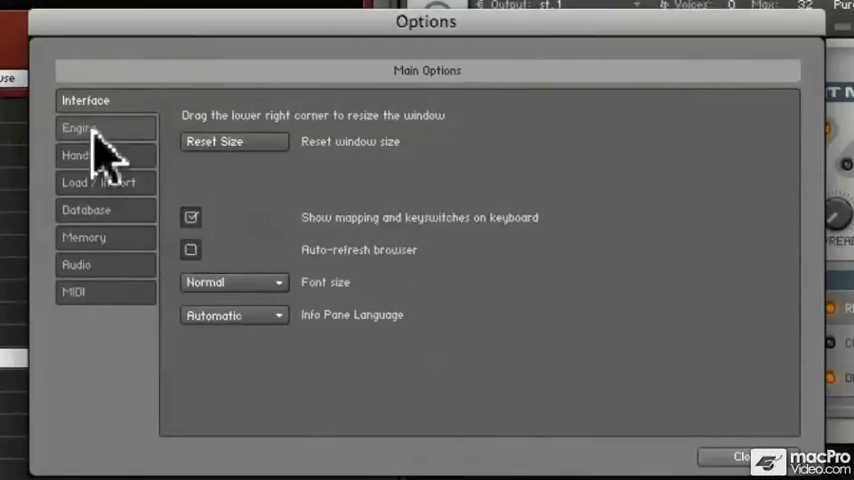
pyautogui.click(100, 182)
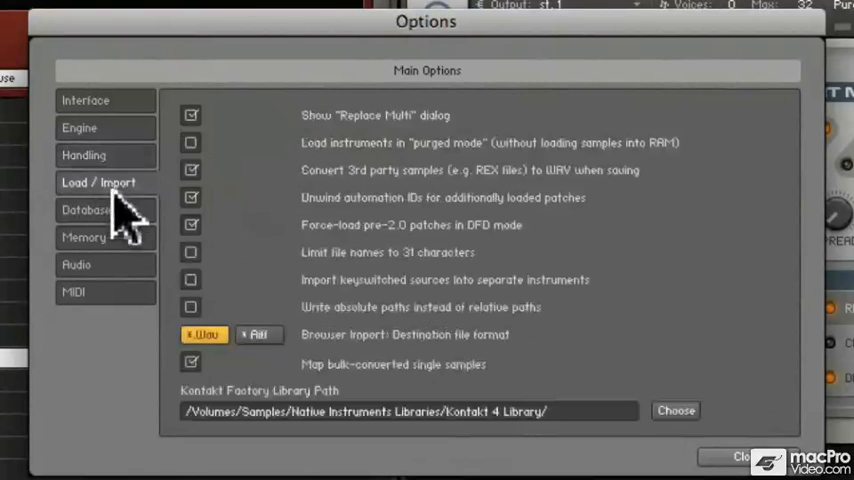
pyautogui.click(76, 264)
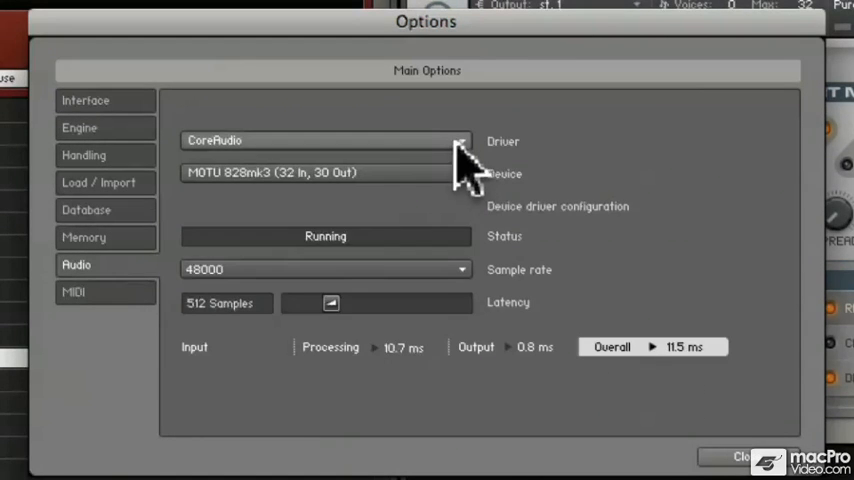
pyautogui.moveTo(470, 190)
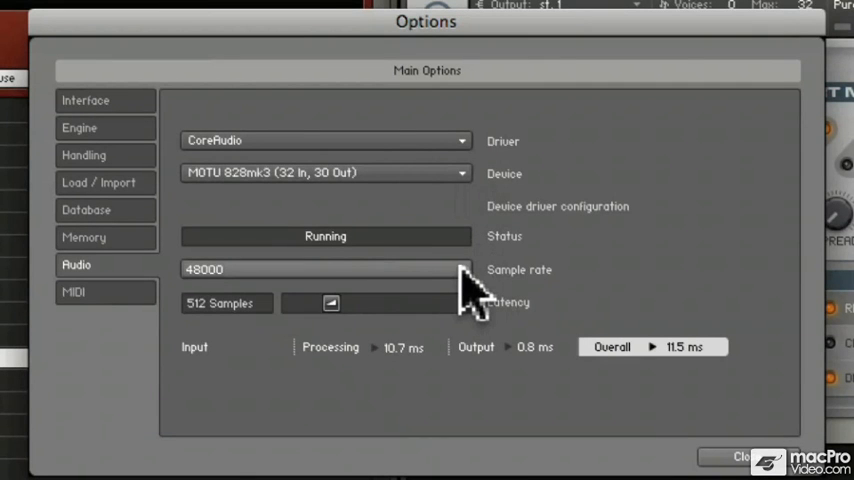
pyautogui.click(324, 268)
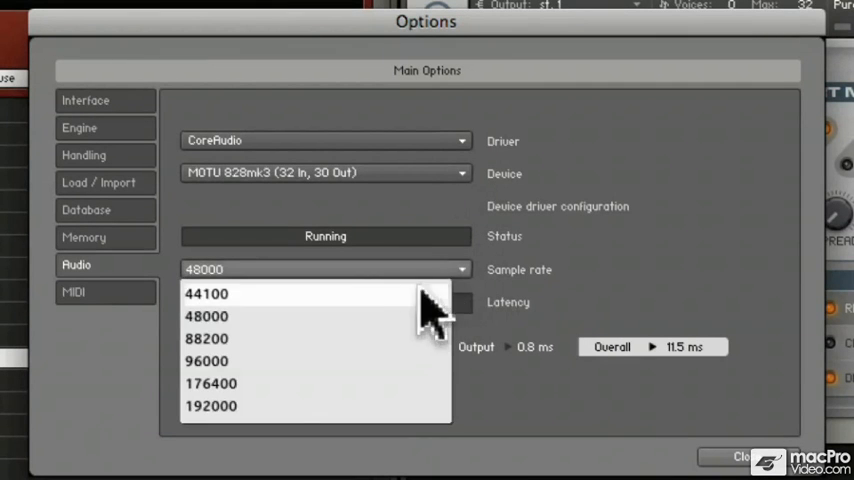
pyautogui.moveTo(408, 324)
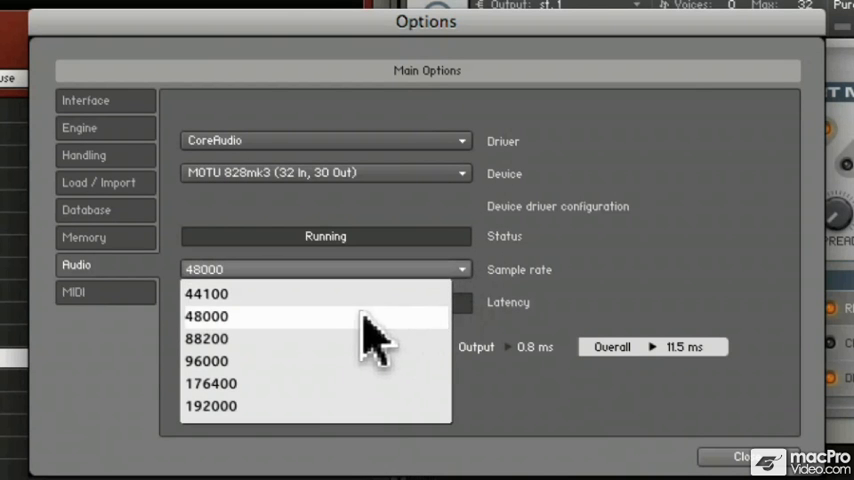
pyautogui.moveTo(460, 350)
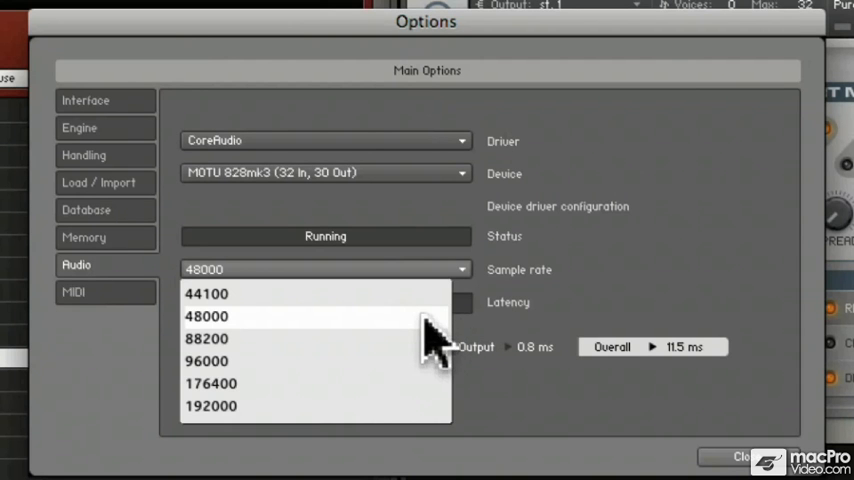
pyautogui.click(208, 316)
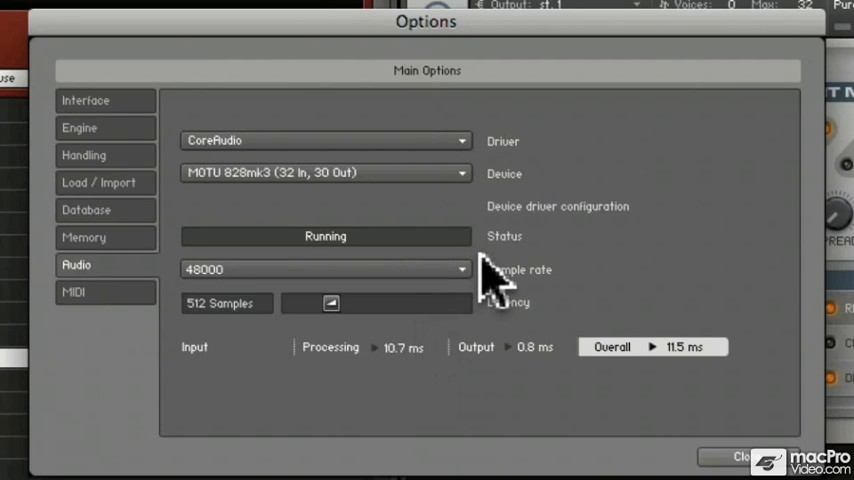
pyautogui.moveTo(544, 270)
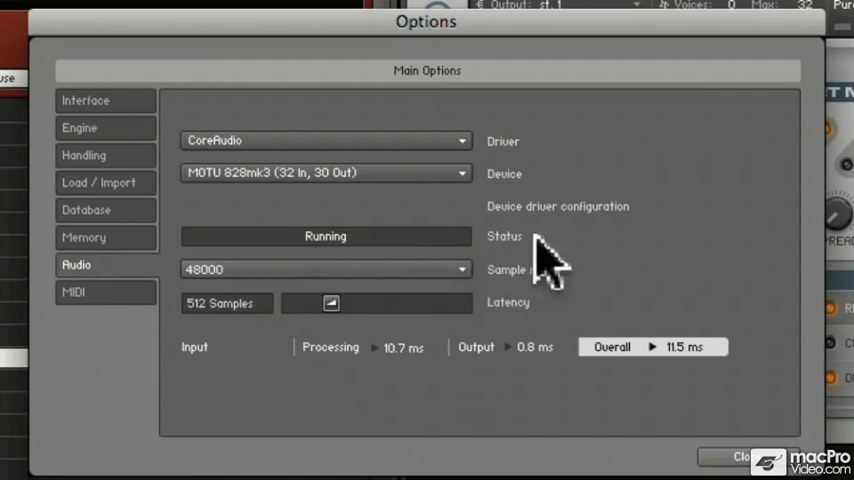
pyautogui.moveTo(532, 290)
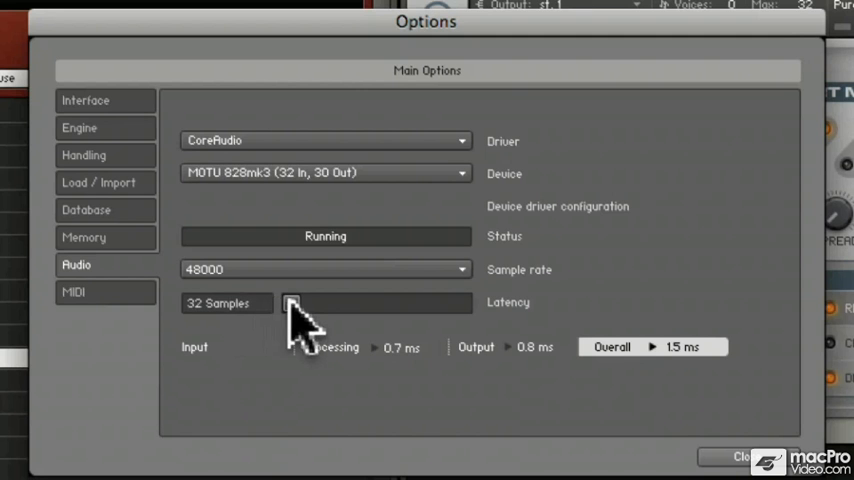
# - Try latency sizes 768, 1152 and 608 samples, then settle back at 512 samples
pyautogui.moveTo(292, 304); pyautogui.dragTo(354, 304)
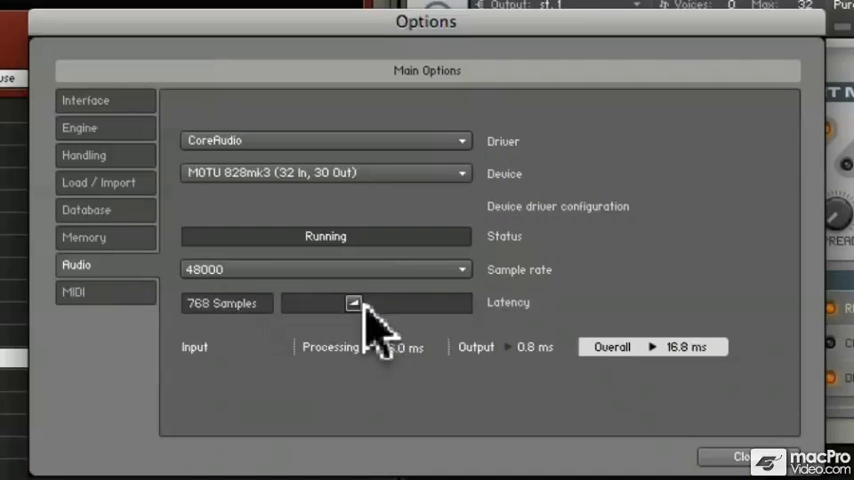
pyautogui.moveTo(354, 304); pyautogui.dragTo(386, 304)
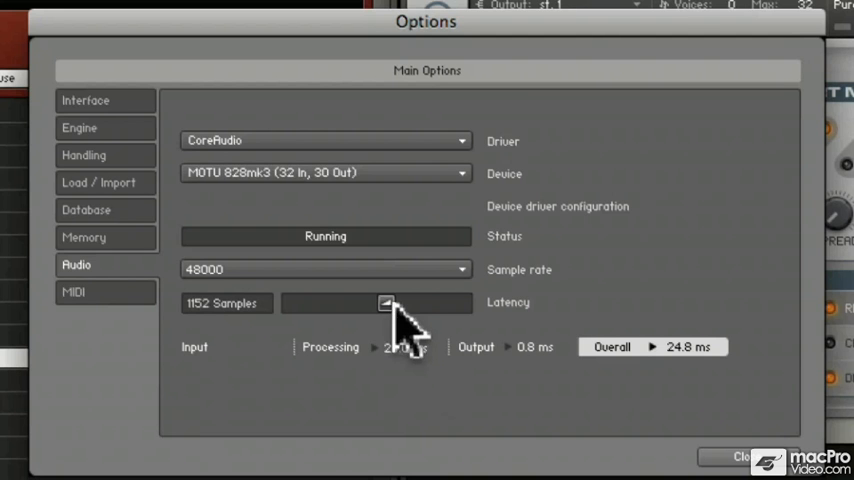
pyautogui.moveTo(388, 304); pyautogui.dragTo(340, 304)
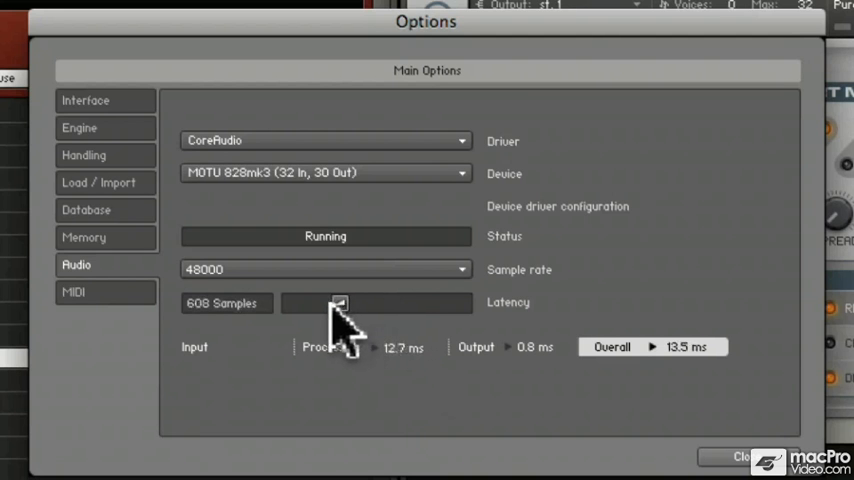
pyautogui.moveTo(340, 304); pyautogui.dragTo(330, 304)
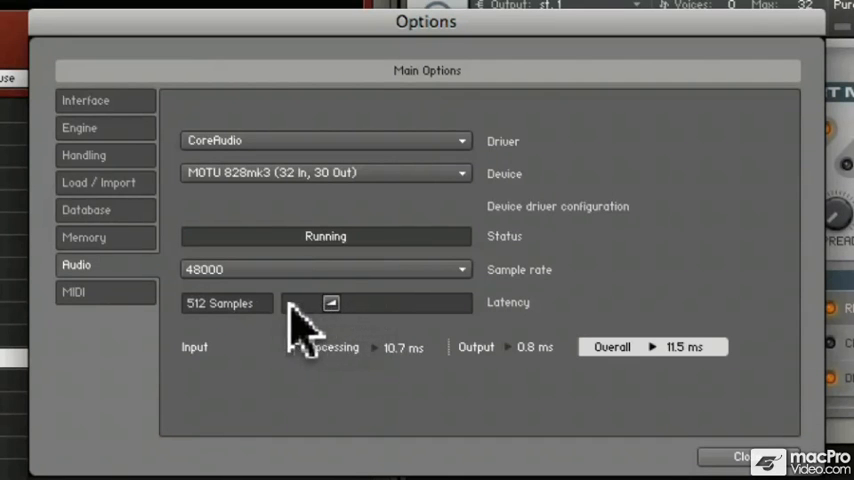
pyautogui.moveTo(240, 350)
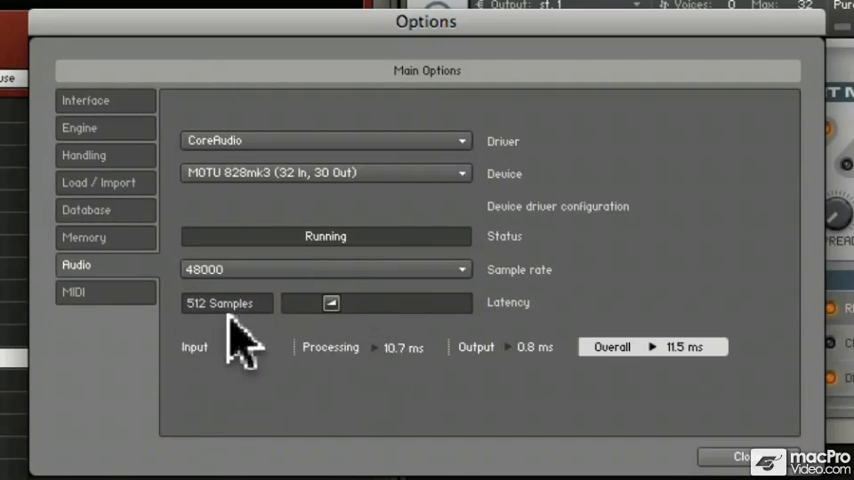
pyautogui.moveTo(258, 356)
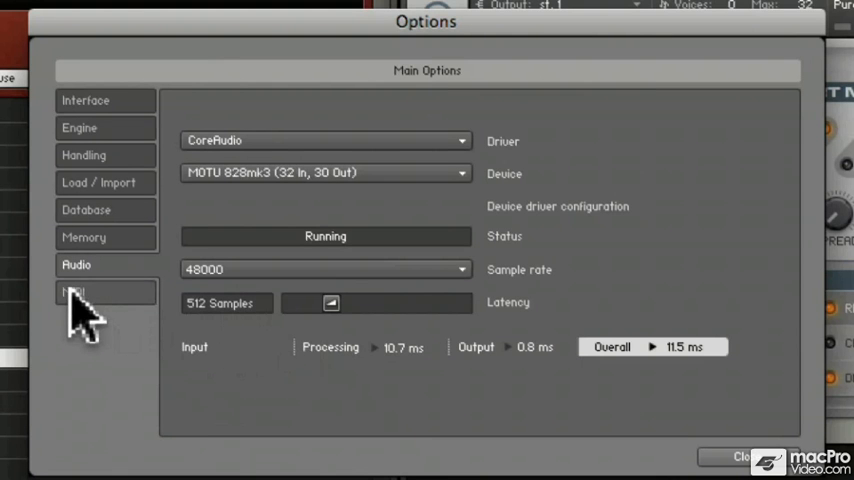
# - Show the MIDI section and scroll through the input device list (IAC Driver, MIDI Timepiece ports)
pyautogui.click(80, 292)
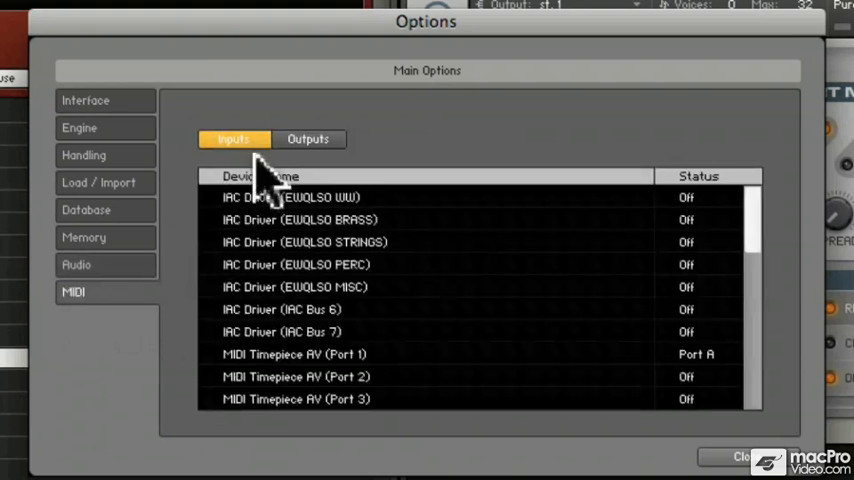
pyautogui.scroll(-3)
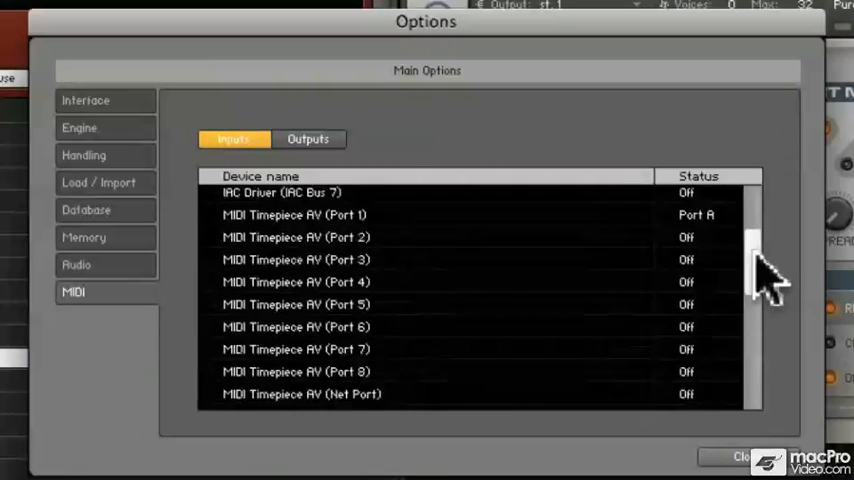
pyautogui.scroll(-3)
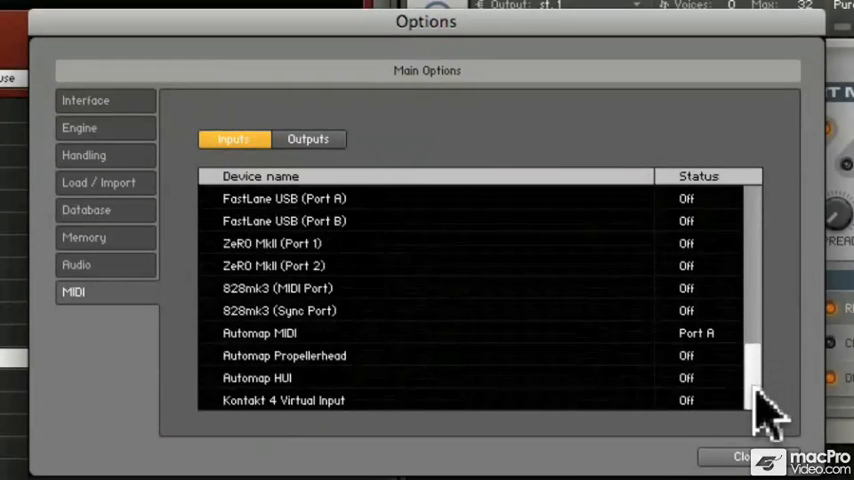
pyautogui.scroll(-3)
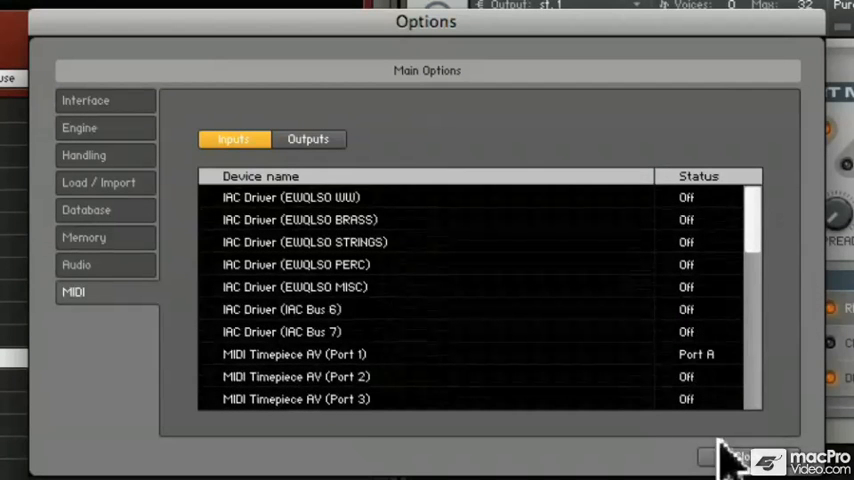
pyautogui.scroll(-3)
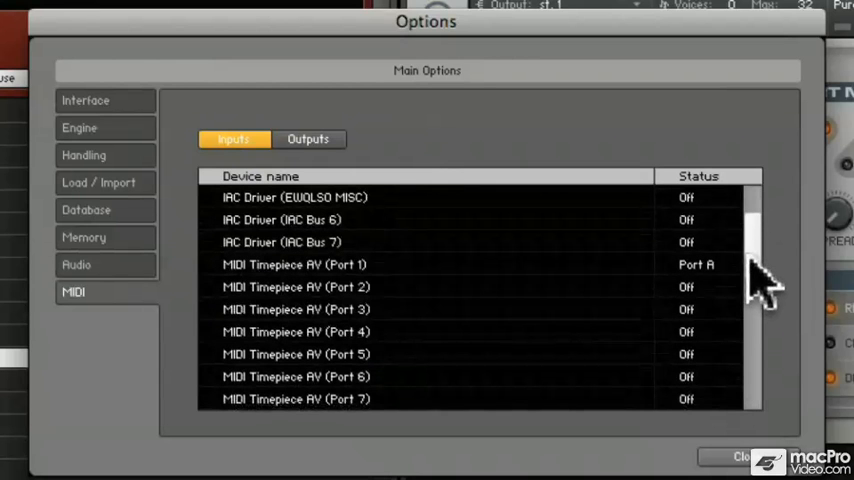
pyautogui.moveTo(270, 296)
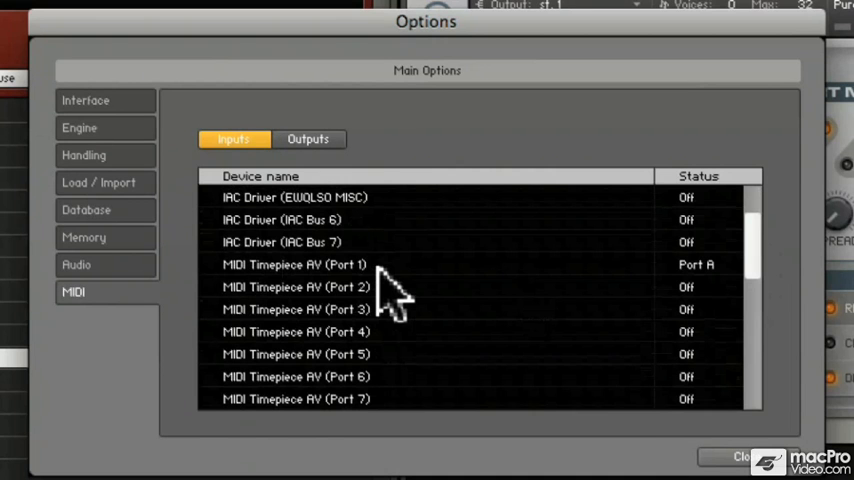
pyautogui.moveTo(436, 296)
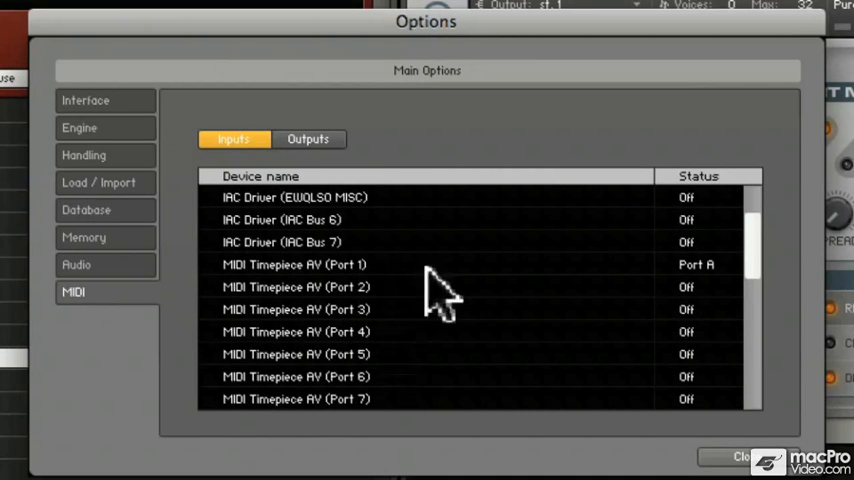
pyautogui.moveTo(724, 290)
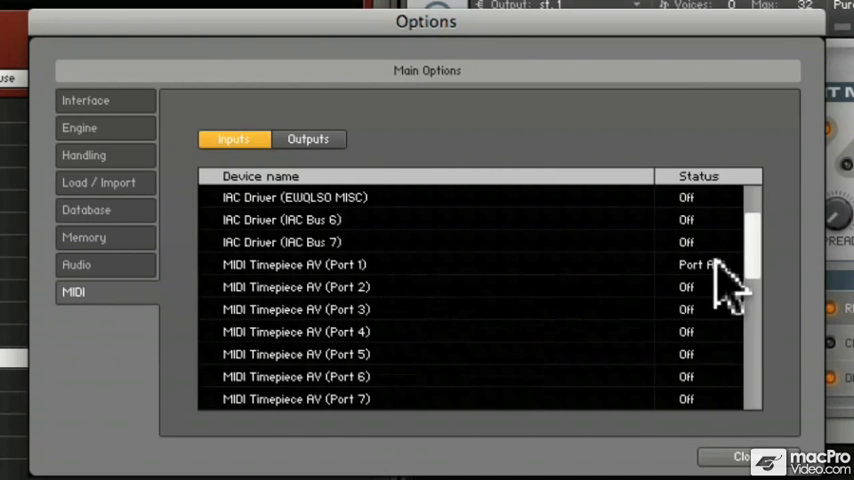
pyautogui.click(700, 264)
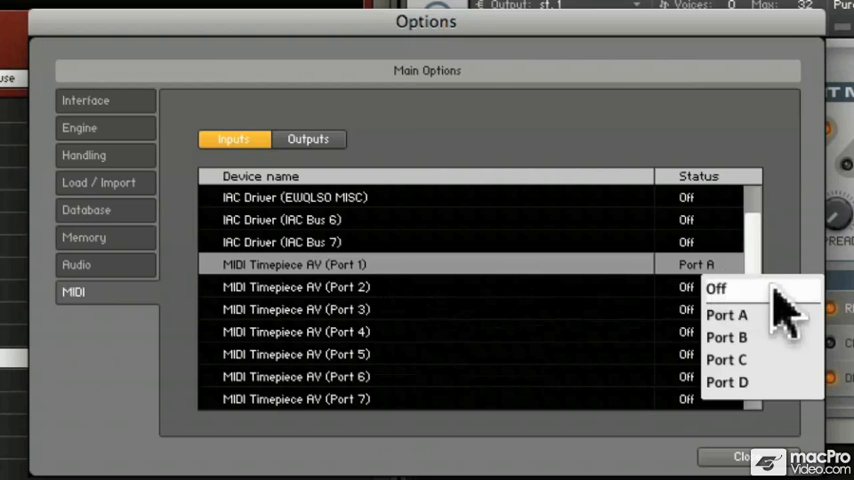
pyautogui.moveTo(776, 408)
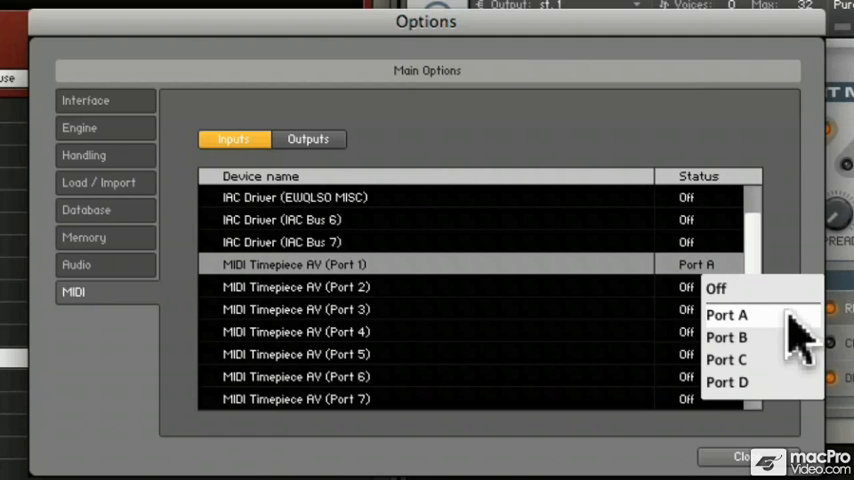
pyautogui.moveTo(796, 256)
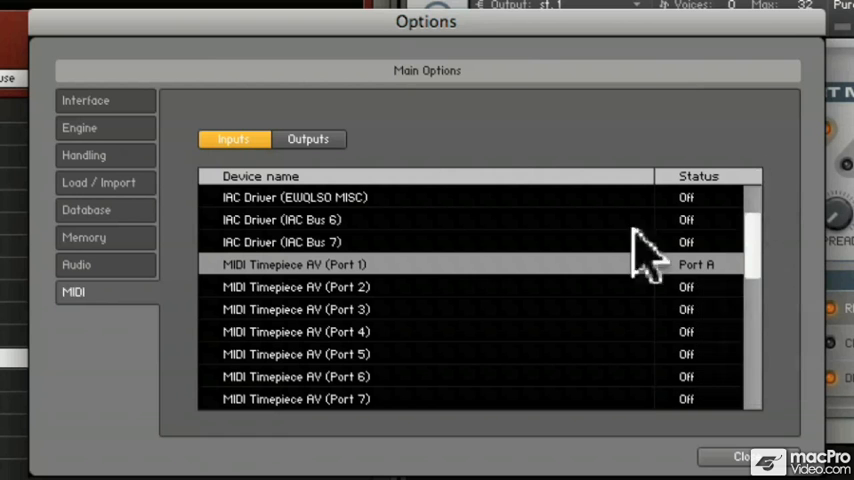
pyautogui.moveTo(718, 290)
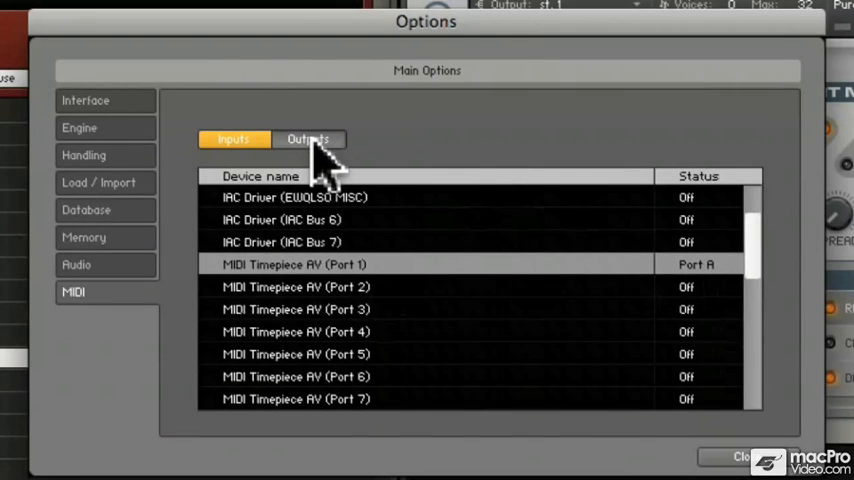
# - View the MIDI outputs list, return to Inputs, and close Options back to the Cheesy Lead instrument
pyautogui.click(308, 140)
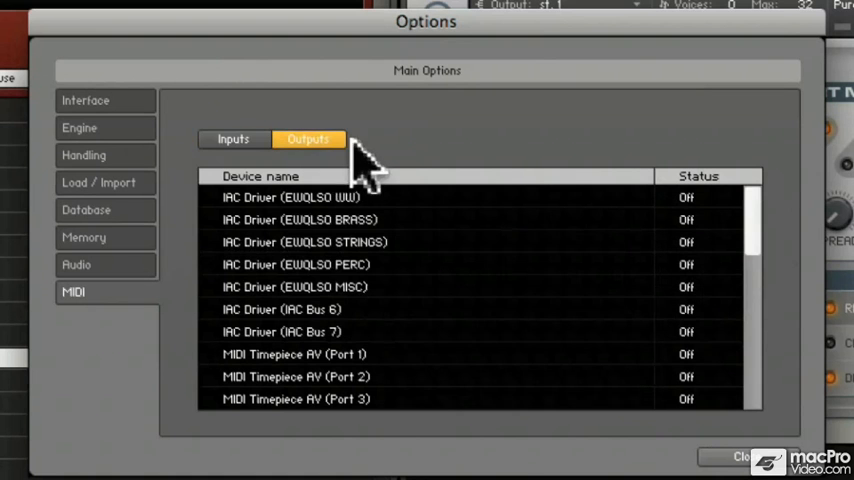
pyautogui.moveTo(504, 168)
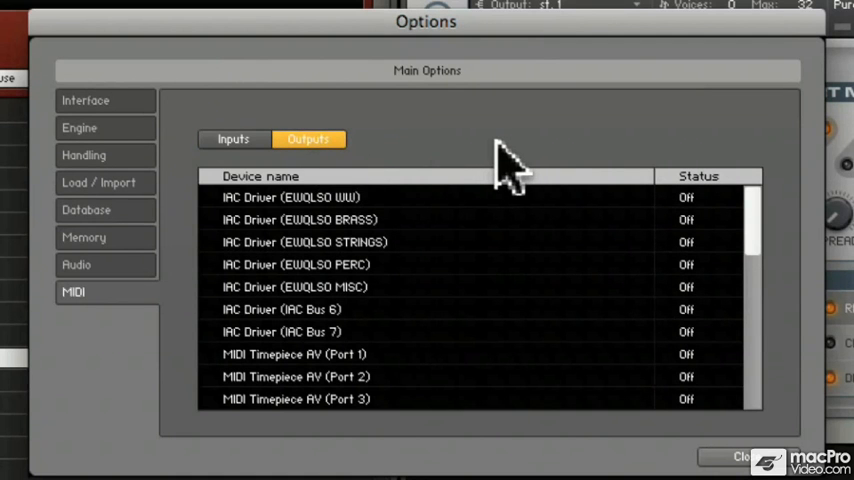
pyautogui.moveTo(470, 384)
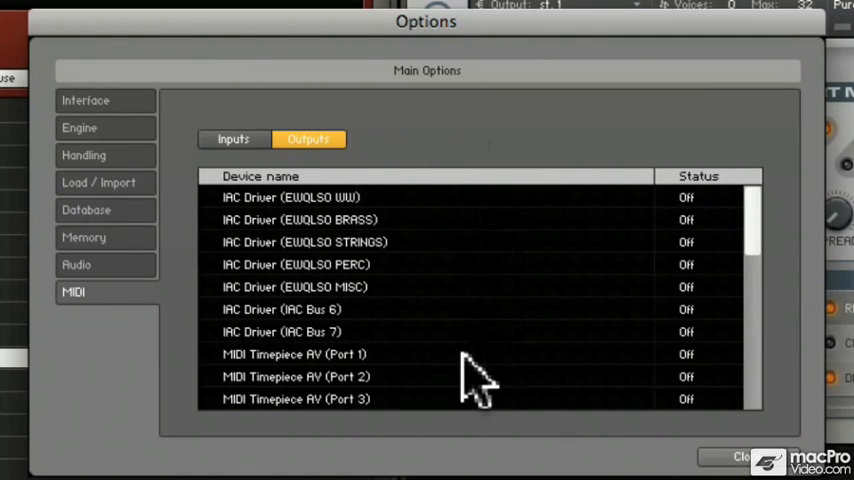
pyautogui.moveTo(276, 180)
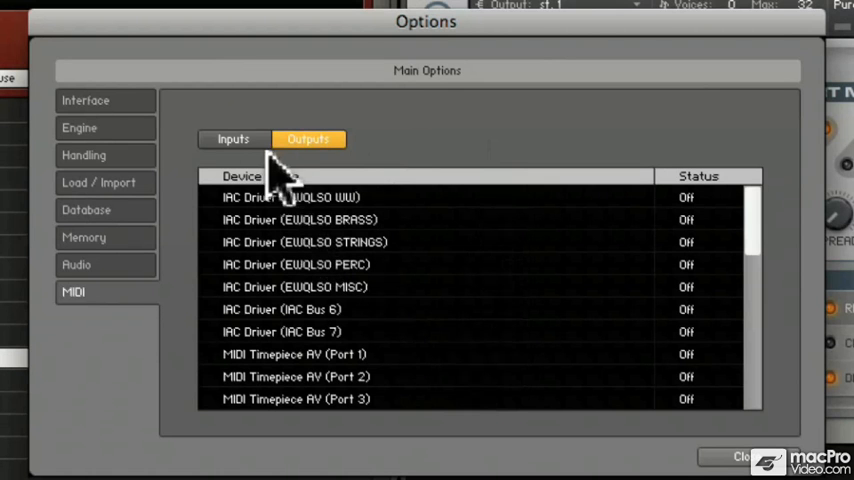
pyautogui.click(234, 140)
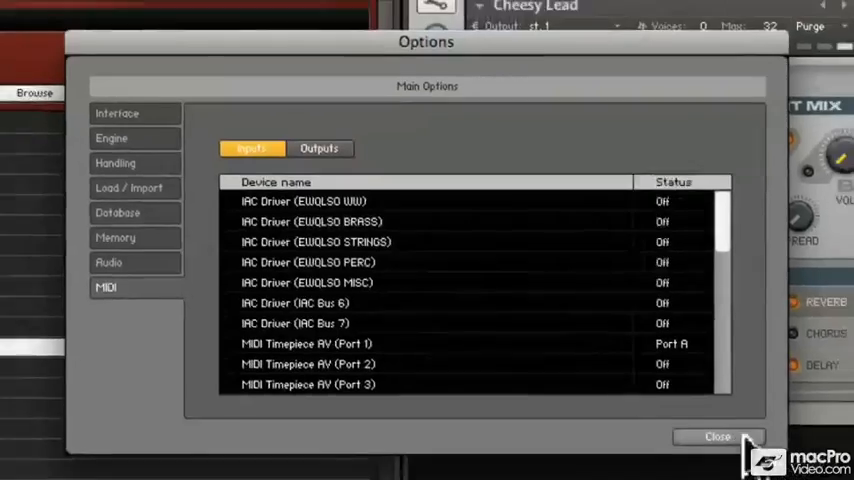
pyautogui.click(718, 436)
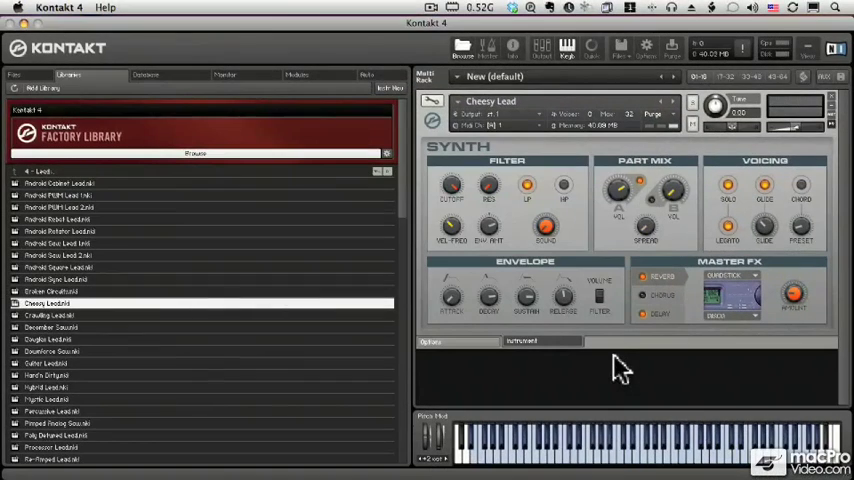